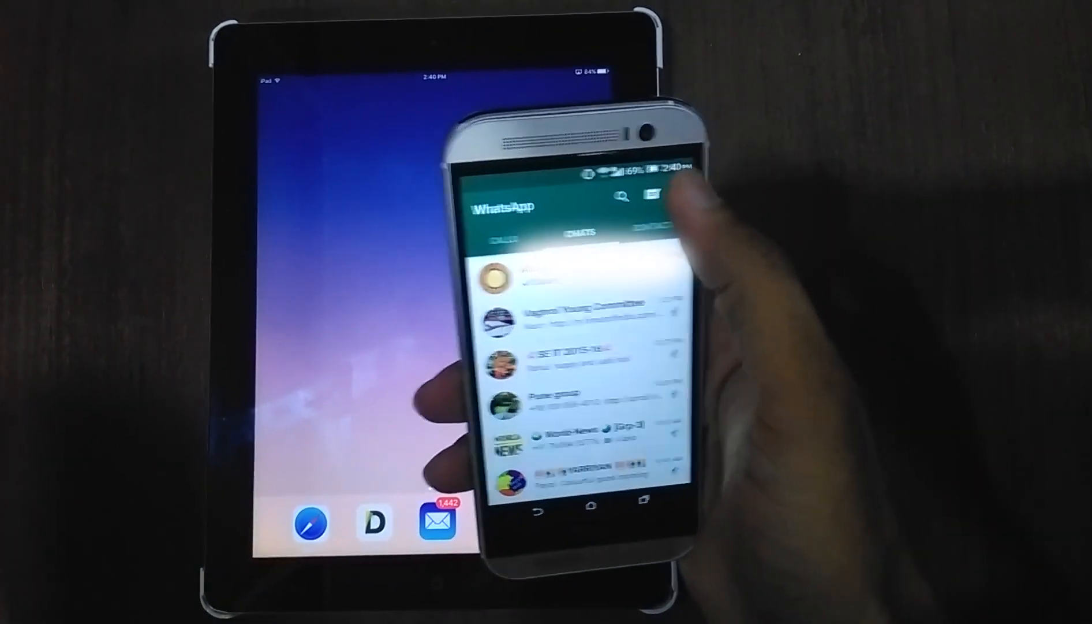
- On the phone, choose WhatsApp Web from WhatsApp's three-dot options menu
{"action": "left_click", "coordinate": [650, 196]}
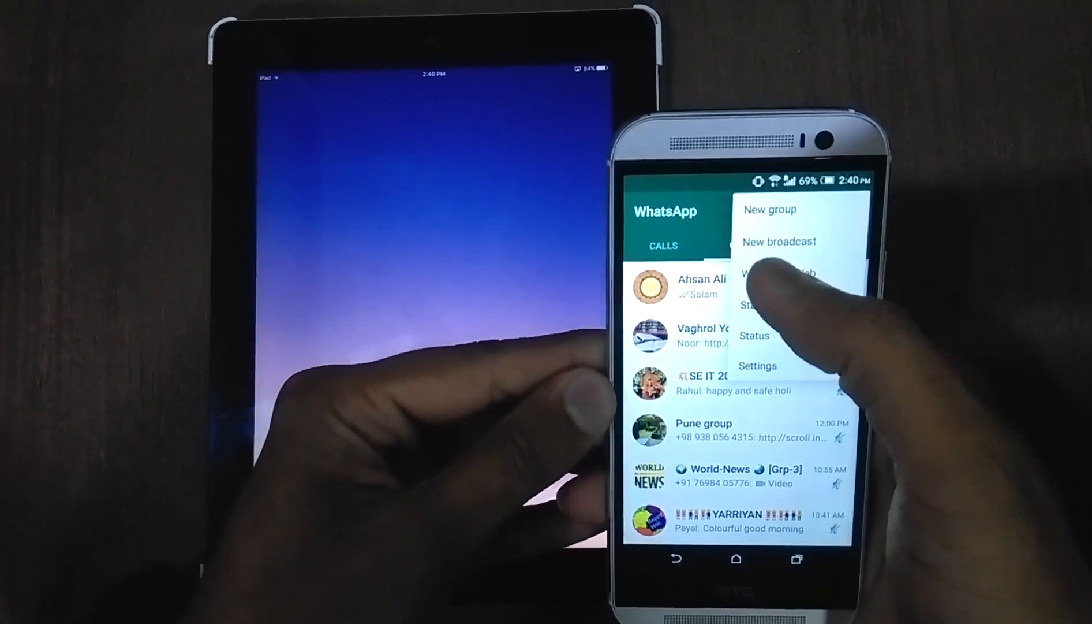
{"action": "left_click", "coordinate": [780, 272]}
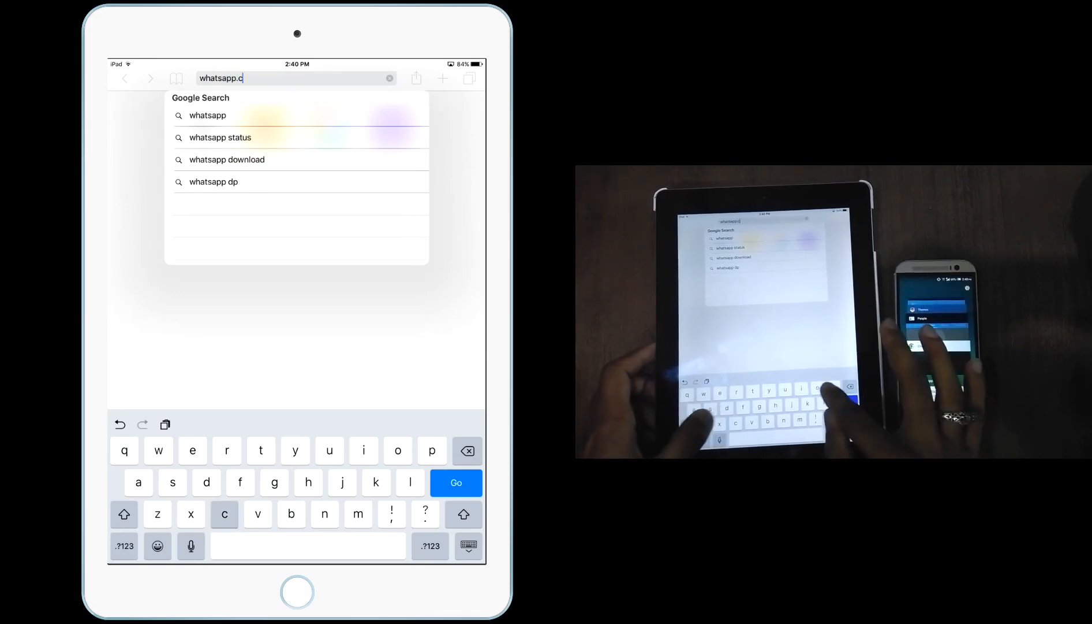
- Finish entering whatsapp.com in Safari's address bar and load the site
{"action": "type", "text": "om"}
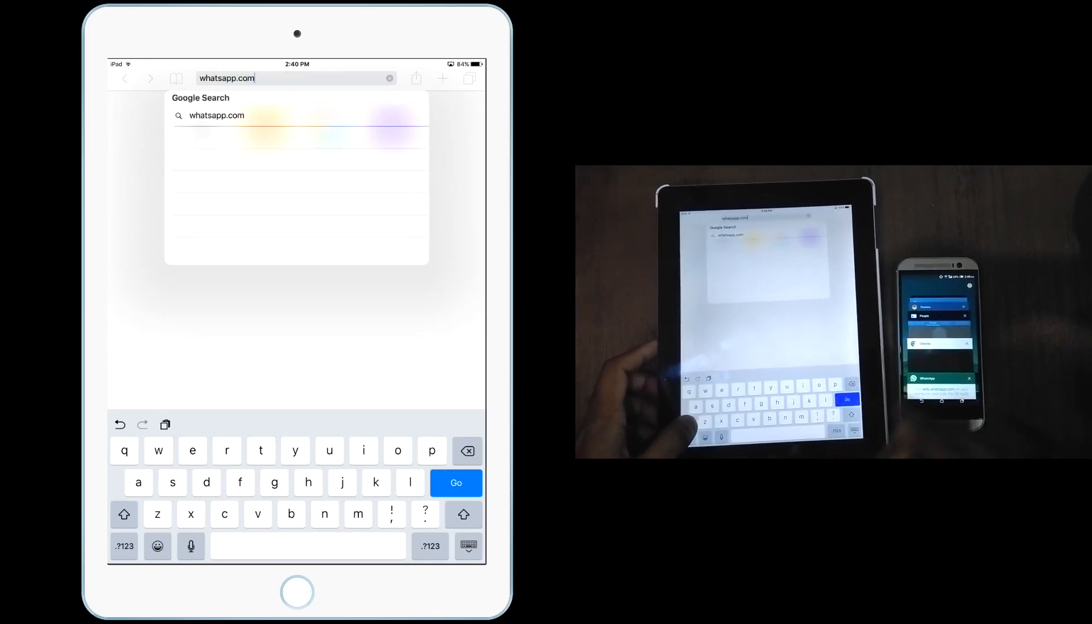
{"action": "left_click", "coordinate": [456, 482]}
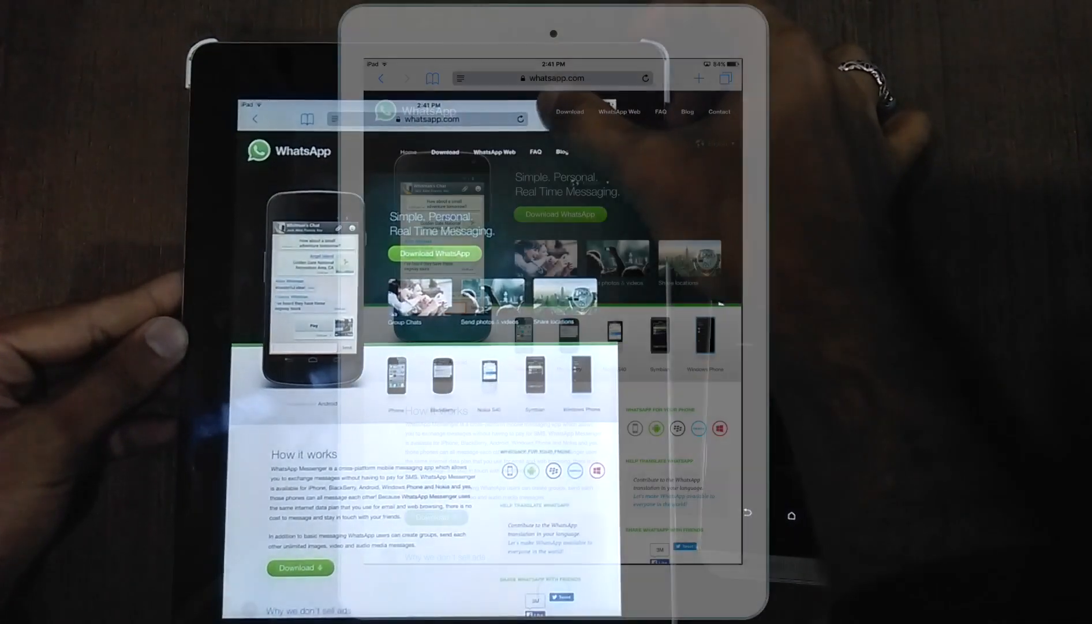
- Follow the WhatsApp Web link on whatsapp.com to load web.whatsapp.com
{"action": "left_click", "coordinate": [671, 78]}
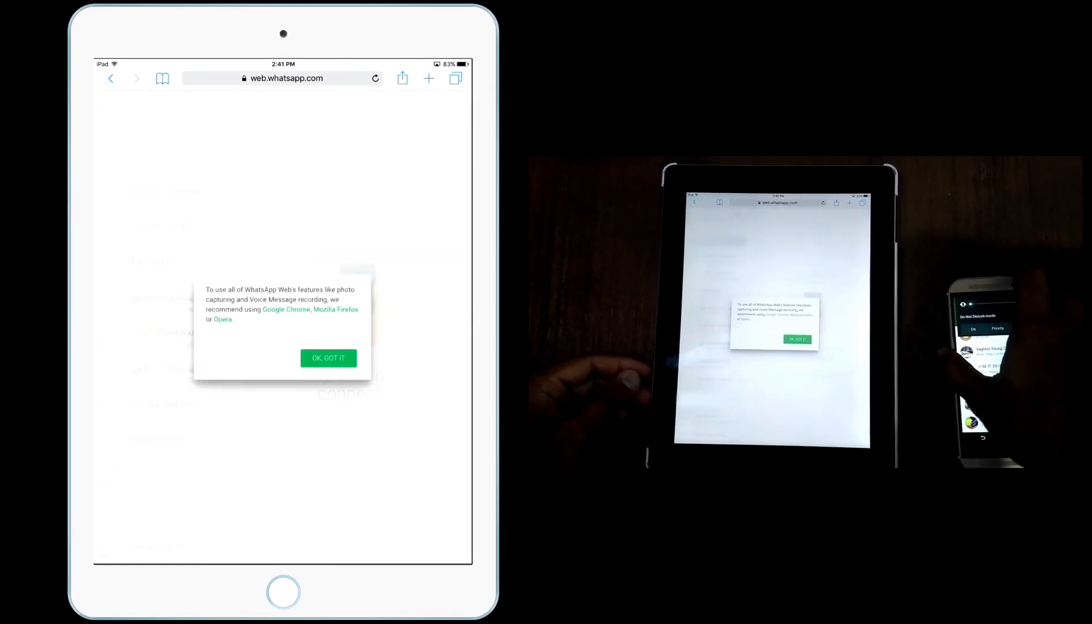
- Dismiss the browser recommendation notice with OK, GOT IT, then open Safari's share sheet
{"action": "left_click", "coordinate": [328, 358]}
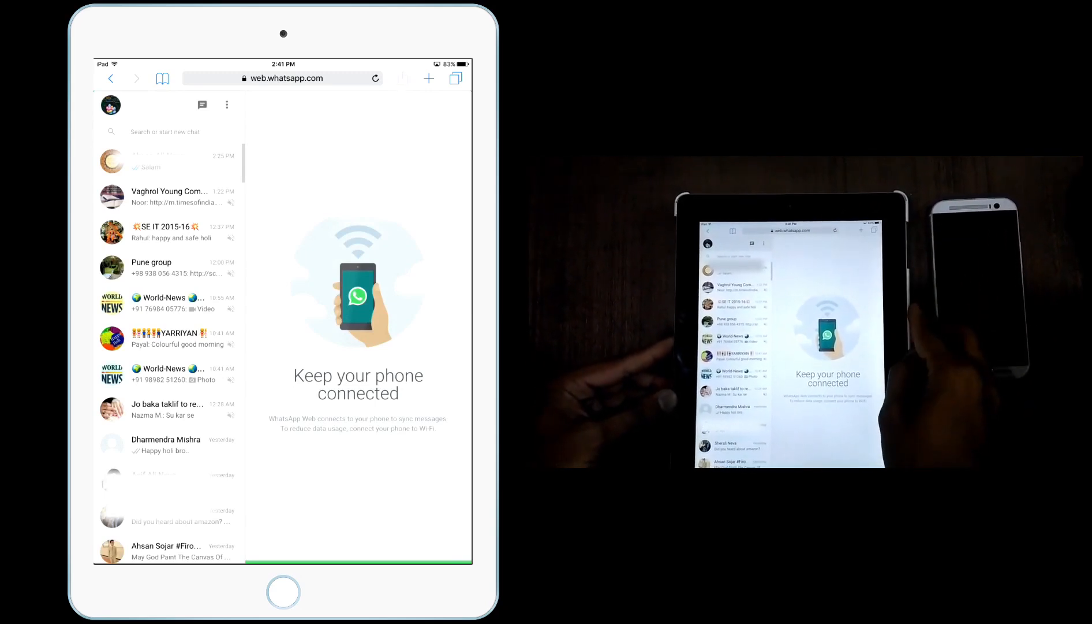
{"action": "left_click", "coordinate": [539, 68]}
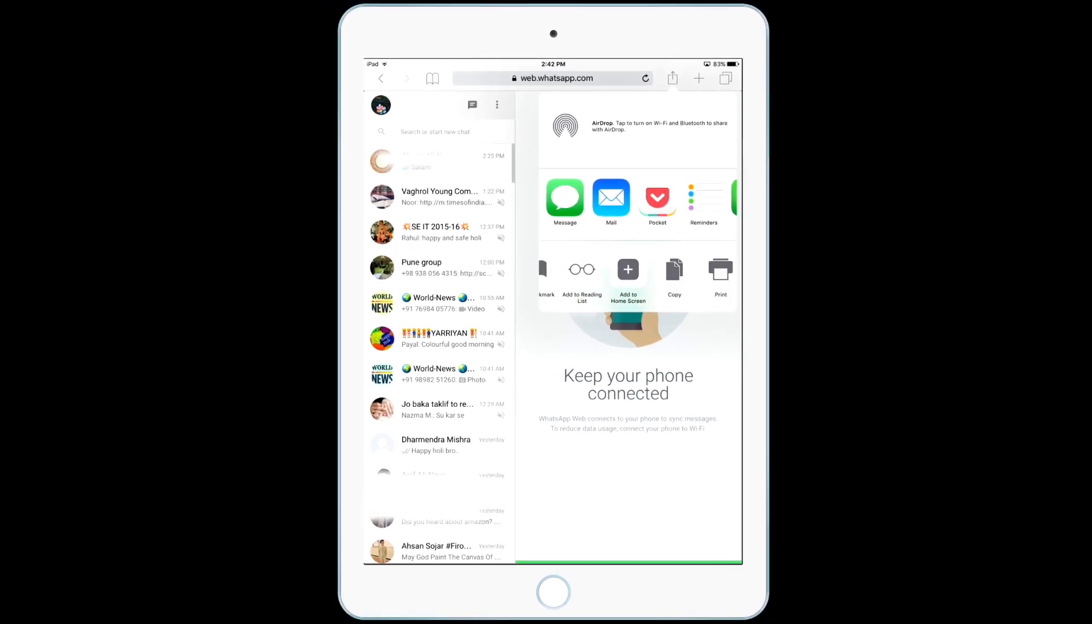
- Add web.whatsapp.com to the home screen as WhatsApp Web and launch it from the icon
{"action": "left_click", "coordinate": [627, 277]}
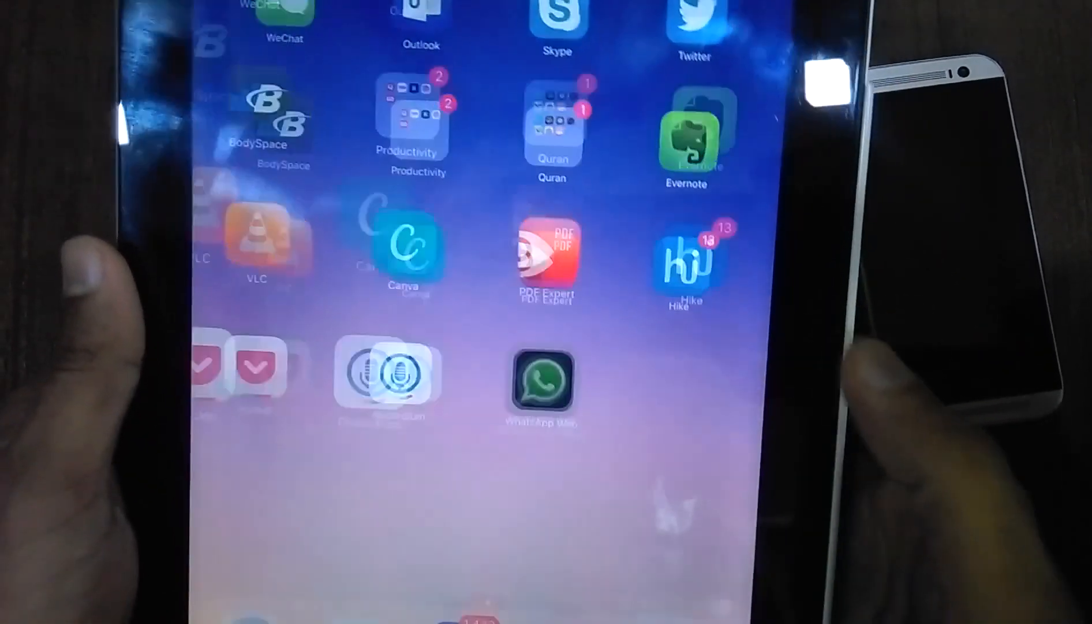
{"action": "left_click", "coordinate": [546, 387]}
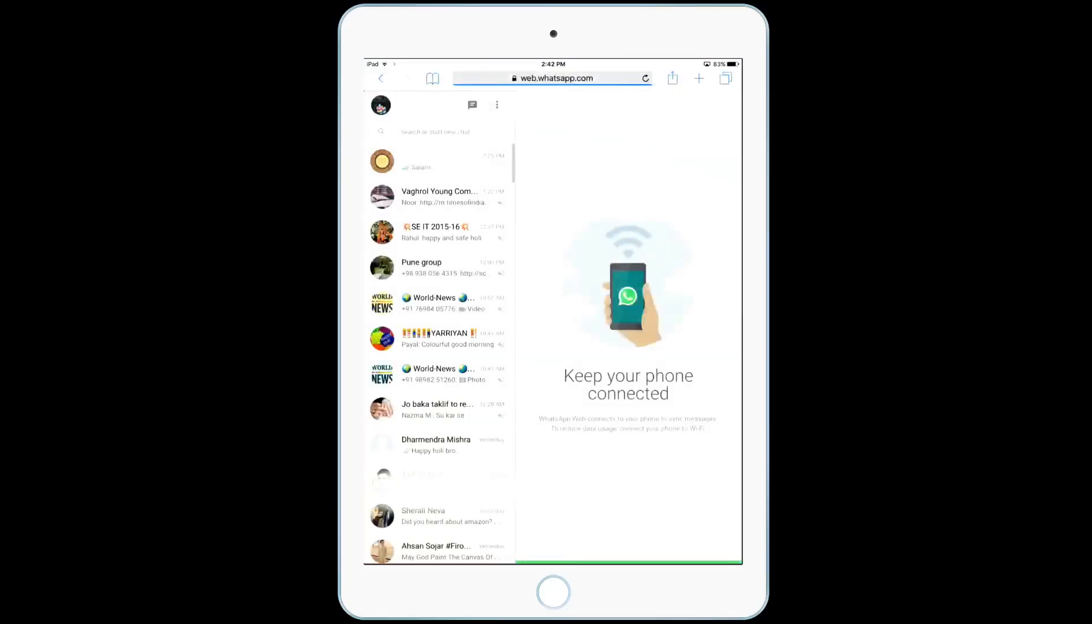
{"action": "left_click", "coordinate": [644, 78]}
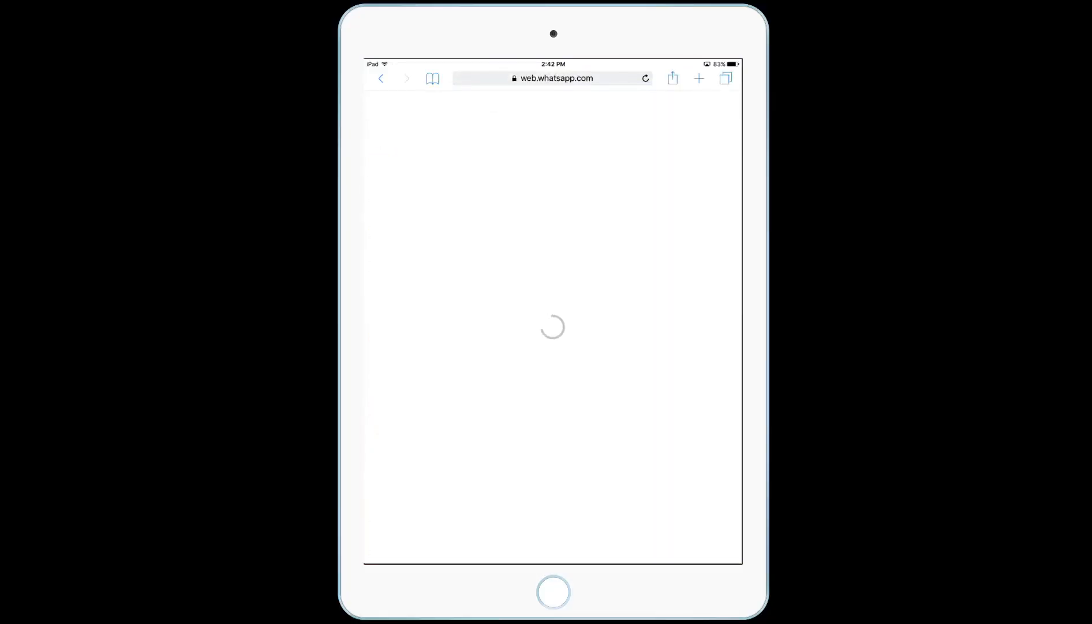